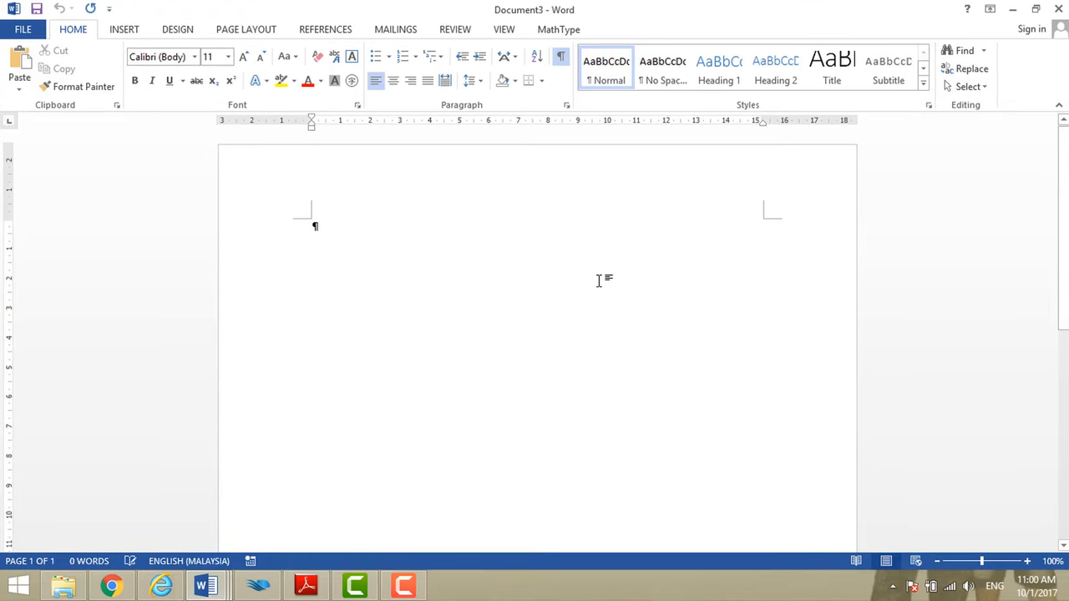
pyautogui.moveTo(262, 239)
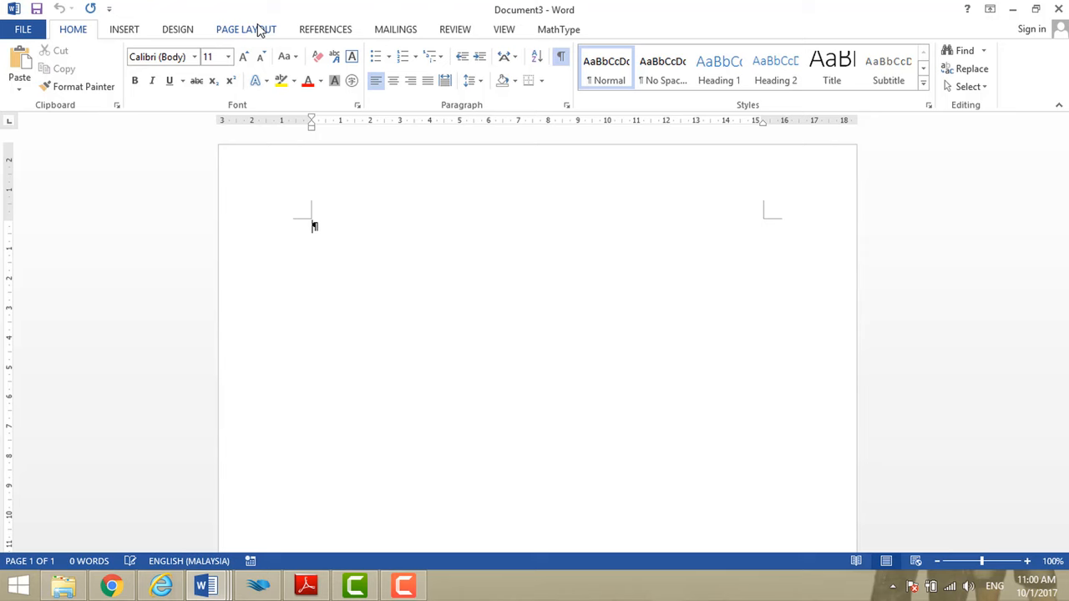
# Reach the Page Setup dialog through Page Layout > Margins > Custom Margins.
pyautogui.click(245, 28)
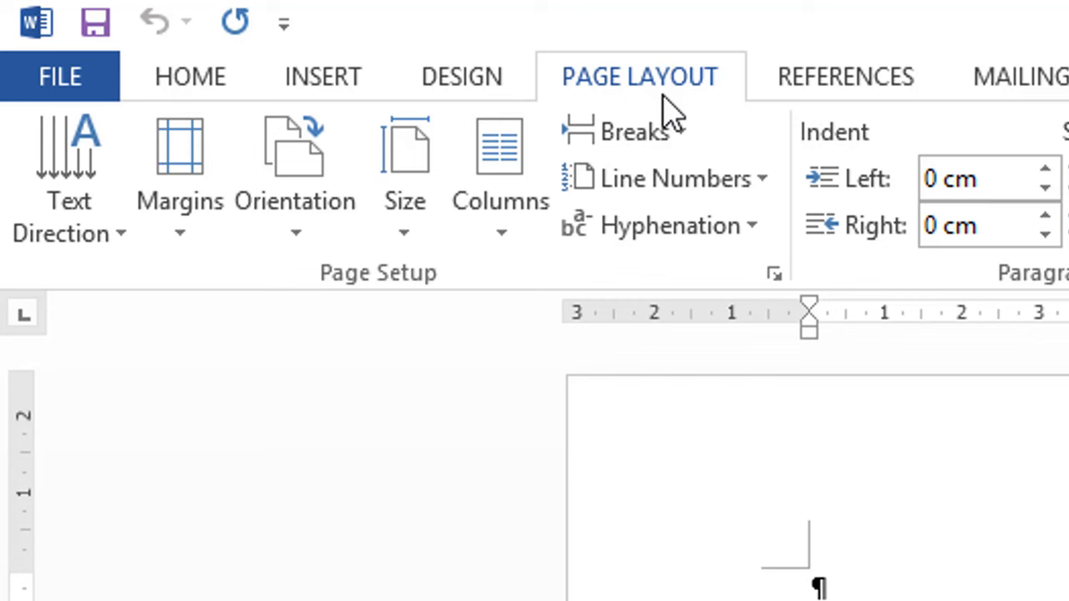
pyautogui.moveTo(179, 176)
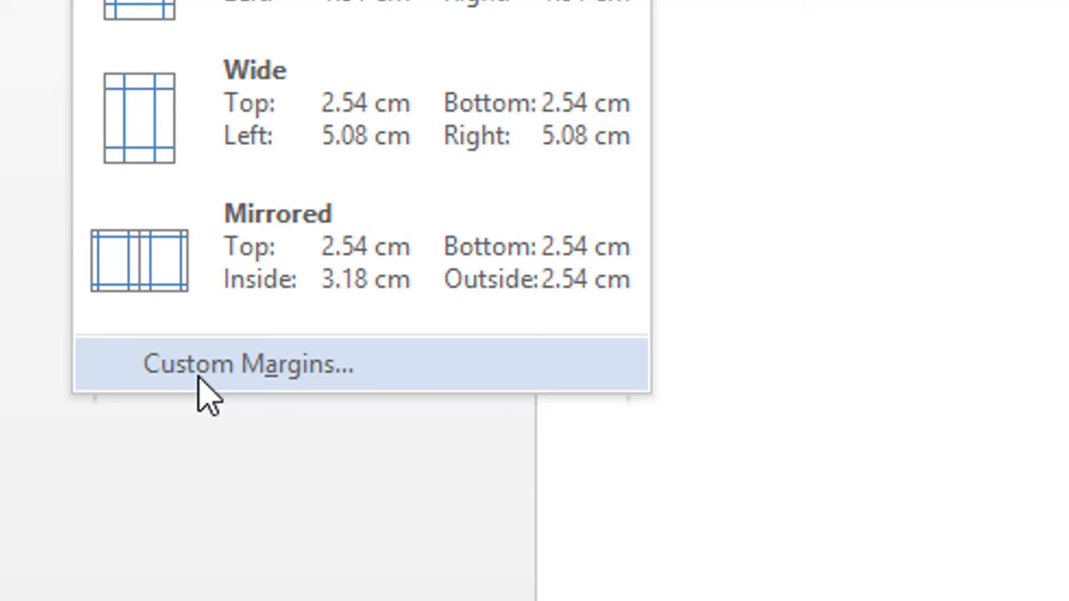
pyautogui.moveTo(297, 388)
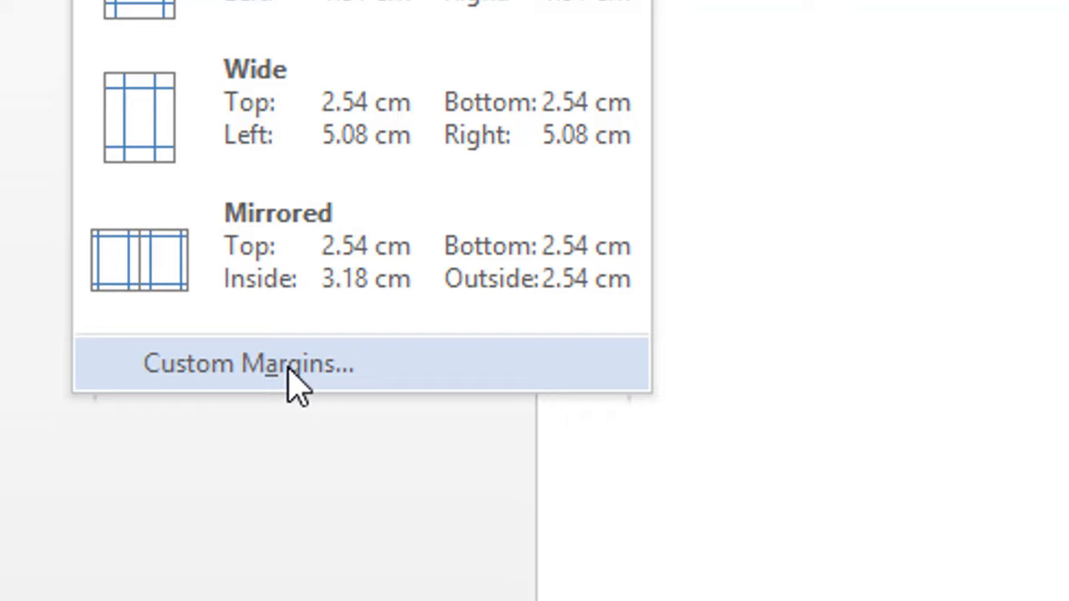
pyautogui.click(247, 363)
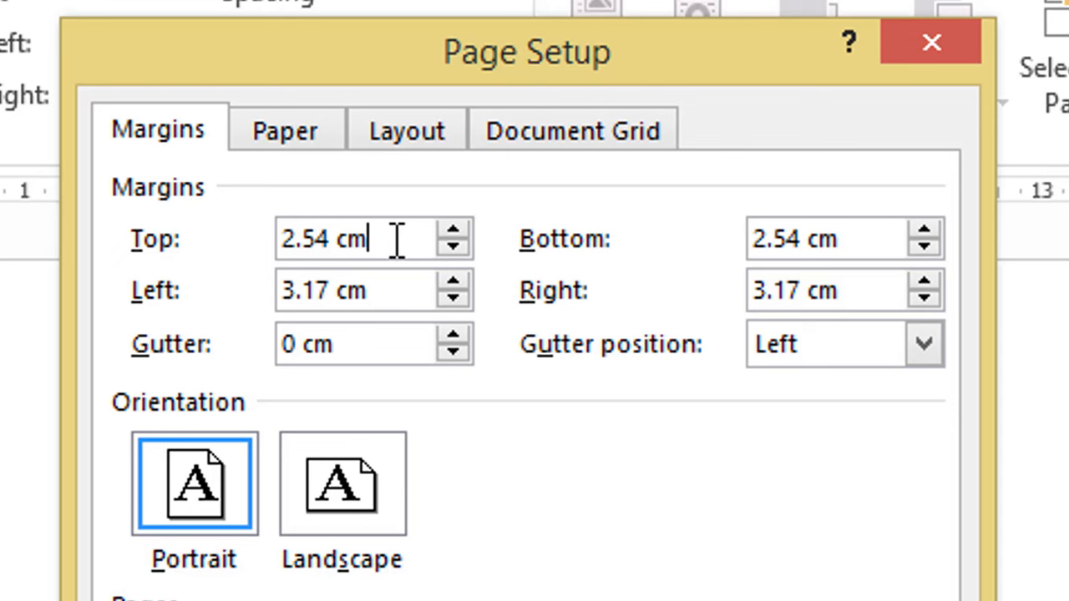
# Apply 2.5 cm top, bottom and right margins, leaving the left at 3.17 cm.
pyautogui.write('2.5cm')
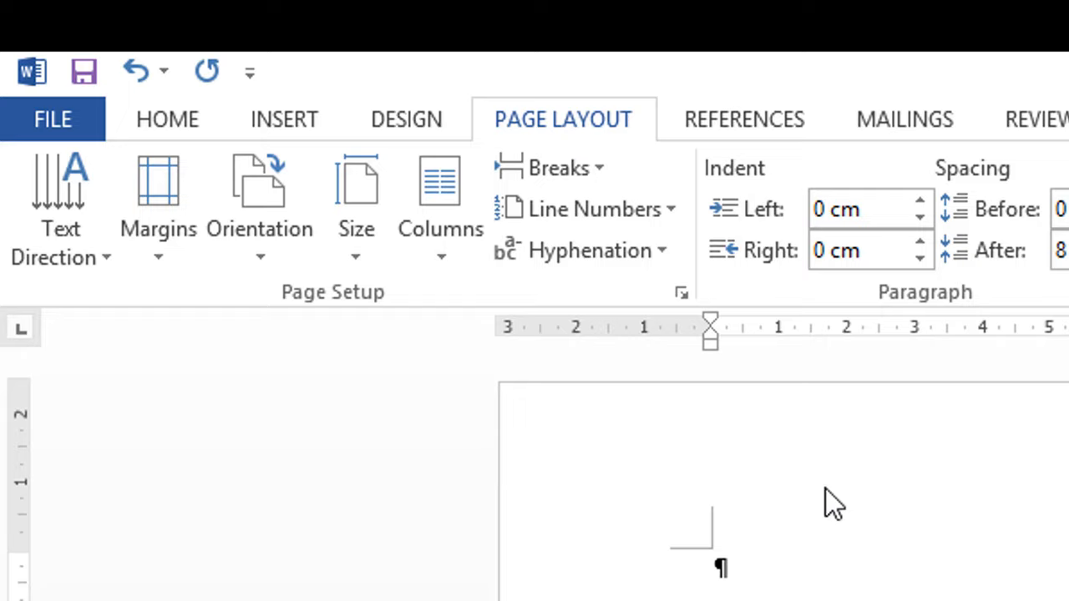
pyautogui.click(682, 293)
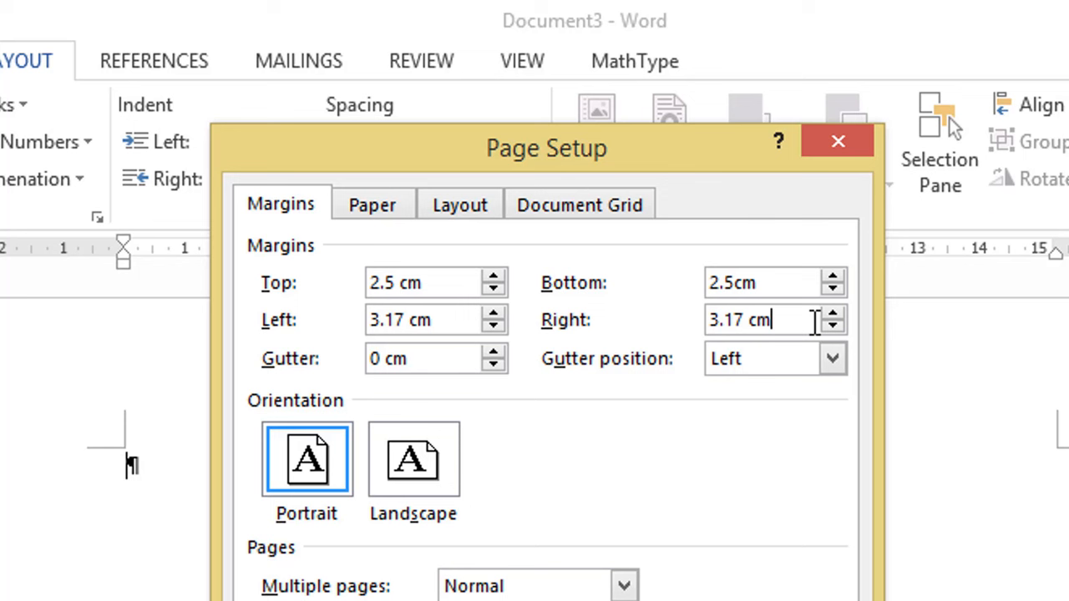
pyautogui.write('2.5cm')
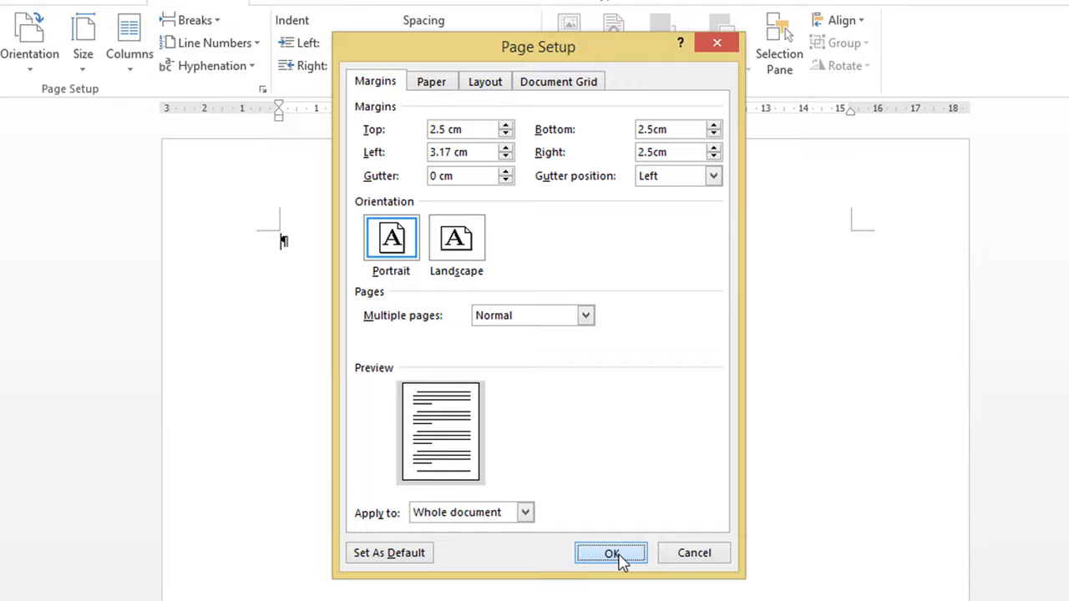
pyautogui.click(611, 553)
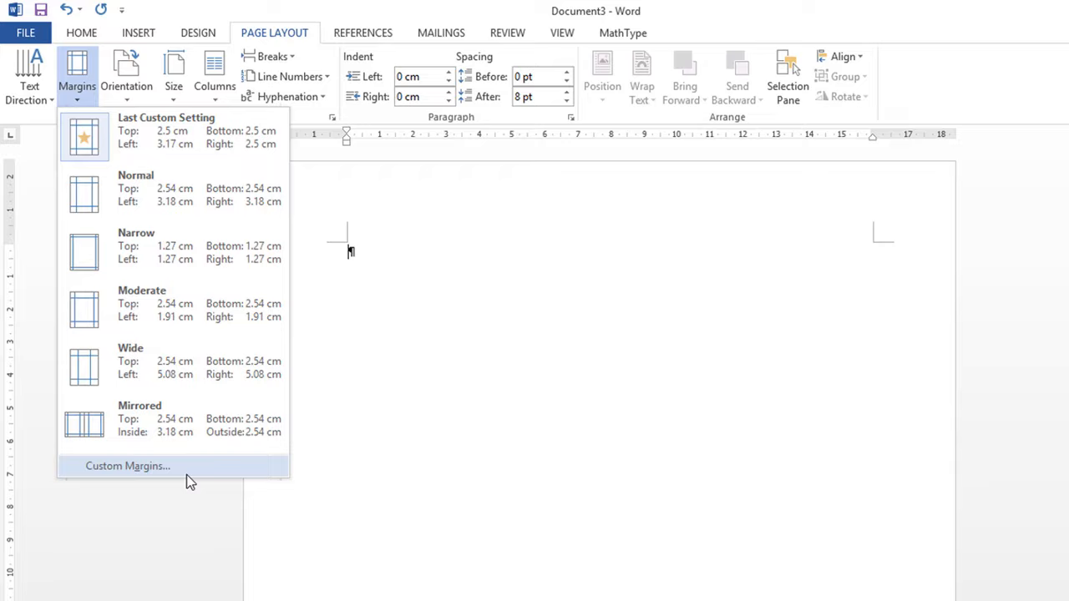
# Reopen Custom Margins to verify the values before returning to the Home tab.
pyautogui.click(128, 466)
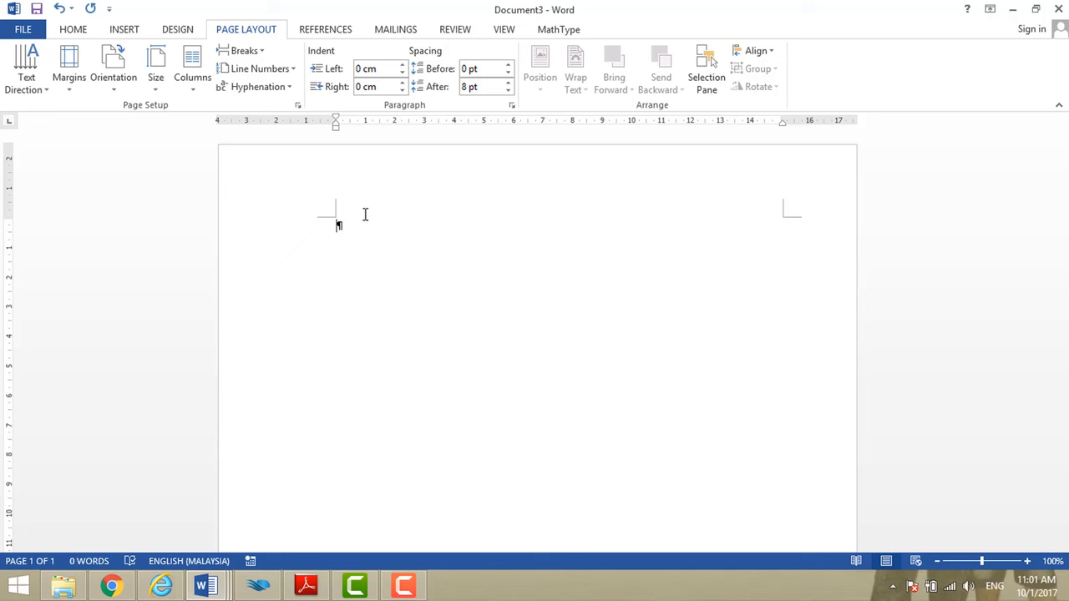
pyautogui.moveTo(150, 173)
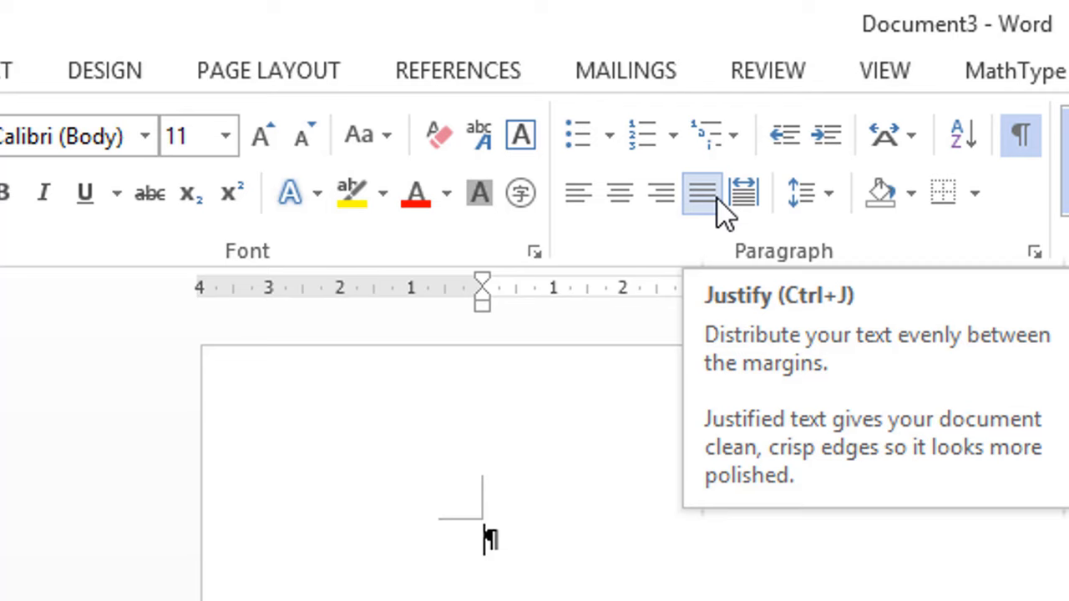
# Justify the paragraph alignment from the Home tab.
pyautogui.click(1034, 250)
pyautogui.write('0')
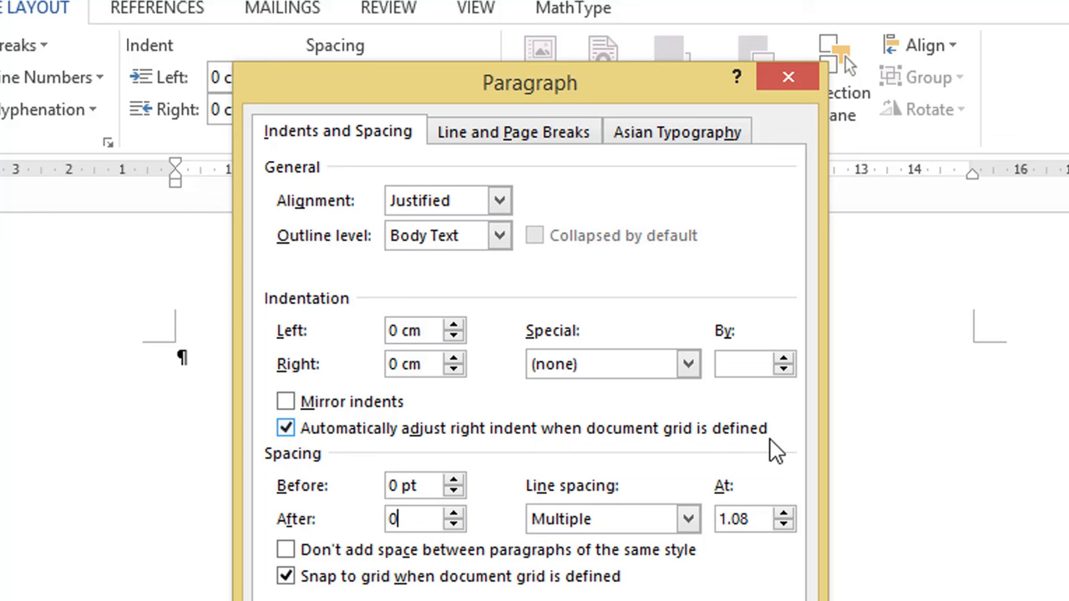
# Set spacing after to 0 pt and line spacing to 1.5 lines.
pyautogui.write('pt')
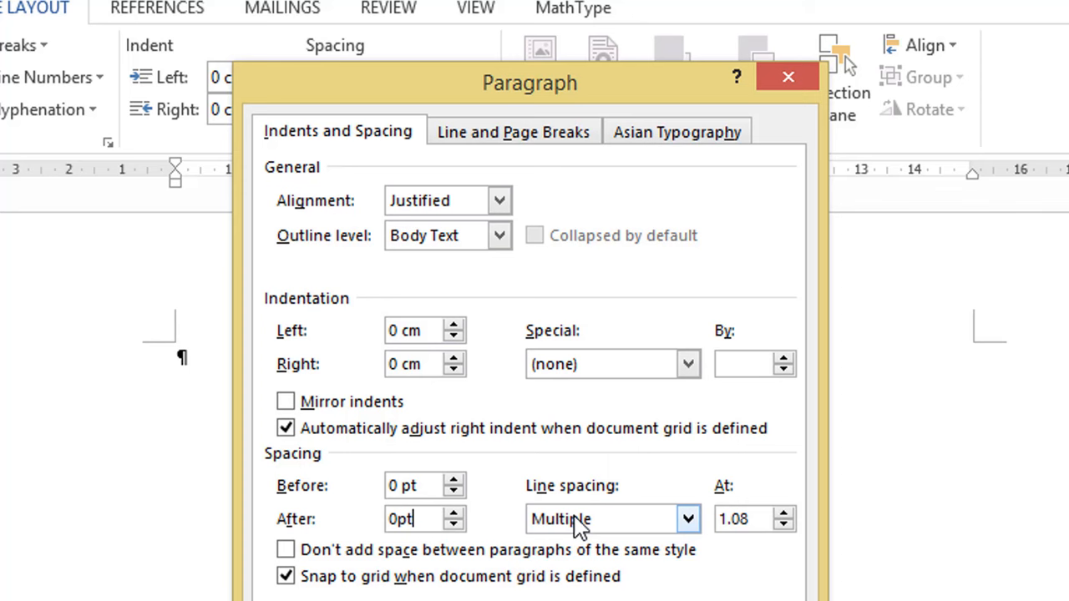
pyautogui.click(689, 519)
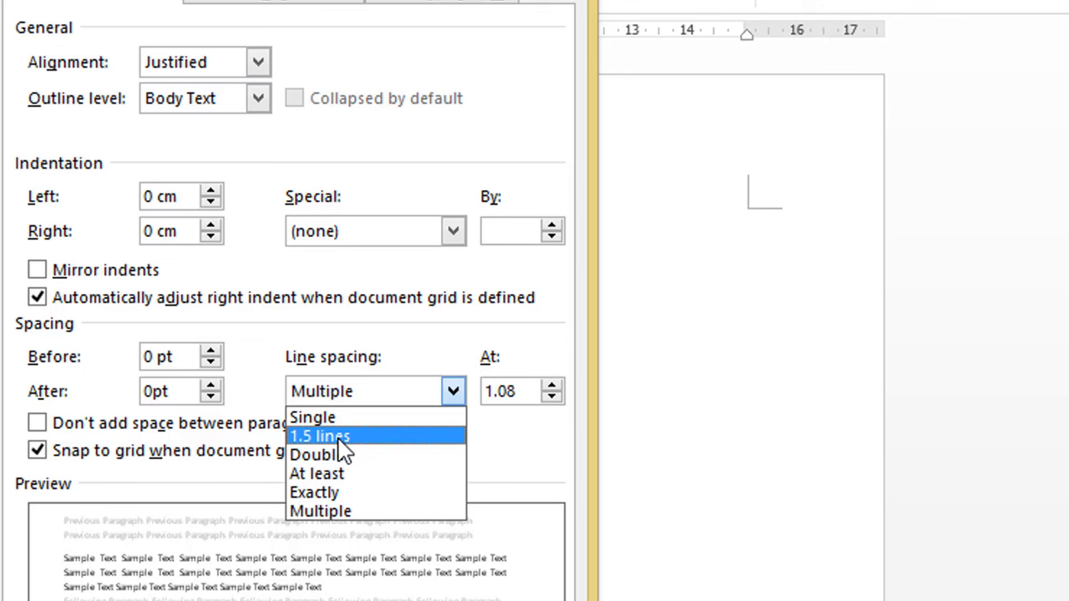
pyautogui.click(318, 436)
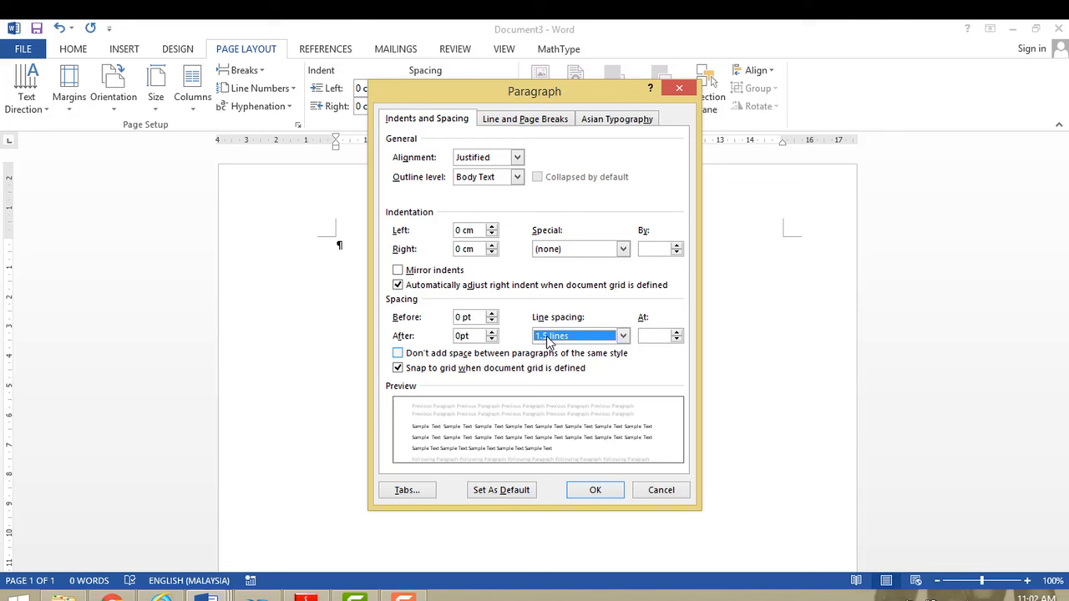